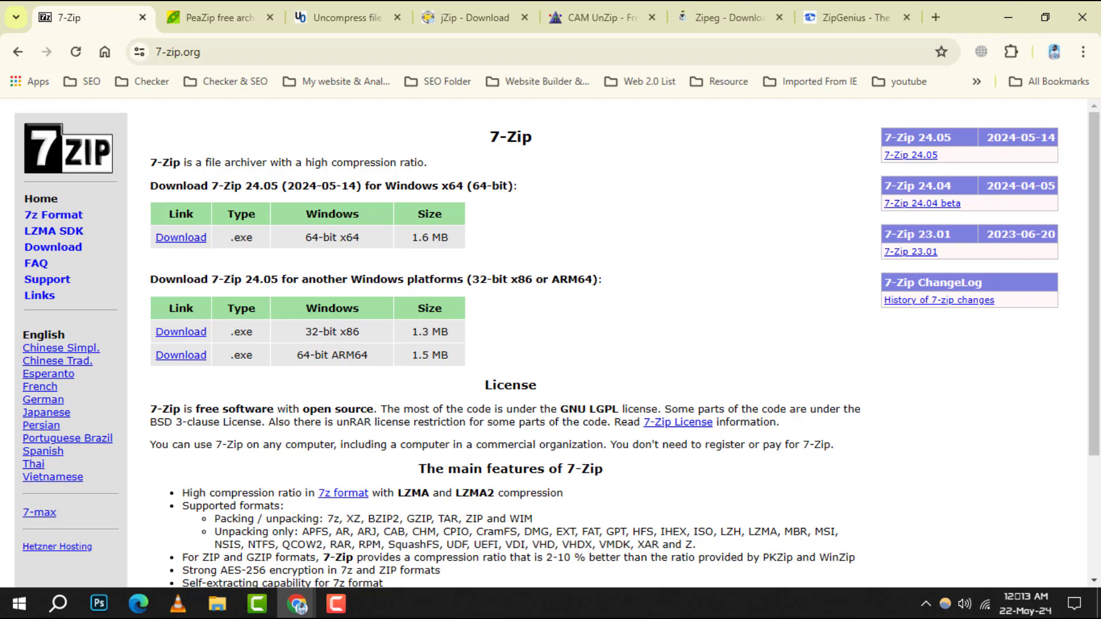
Step: Close the 7-Zip tab, review PeaZip's differences and main features, then close PeaZip
{"action": "scroll", "scroll_direction": "down", "scroll_amount": 3}
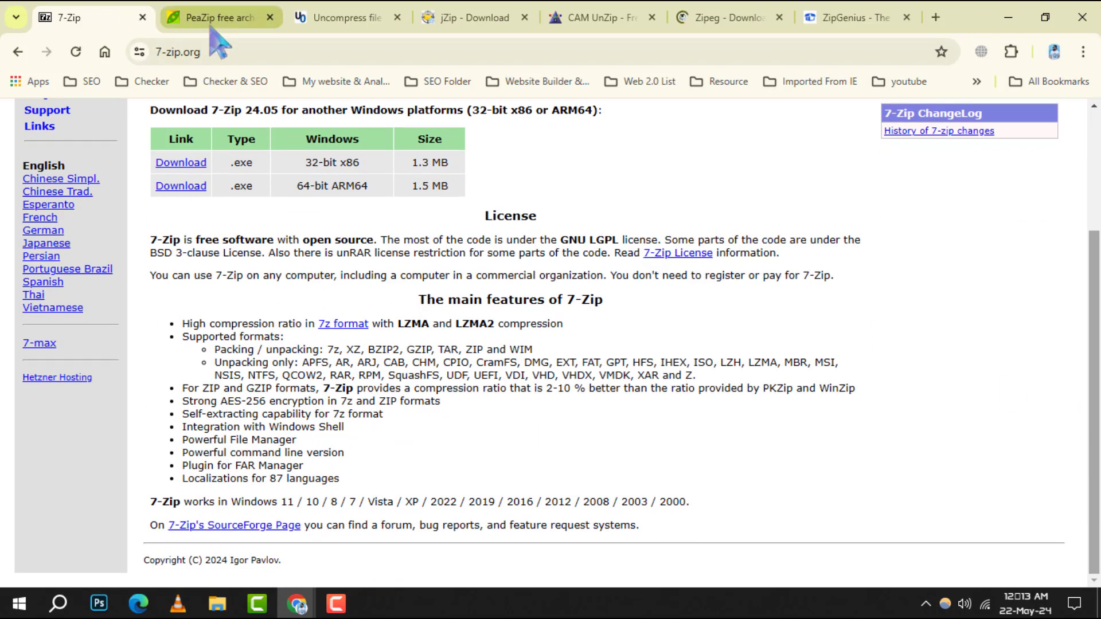
{"action": "left_click", "coordinate": [222, 17]}
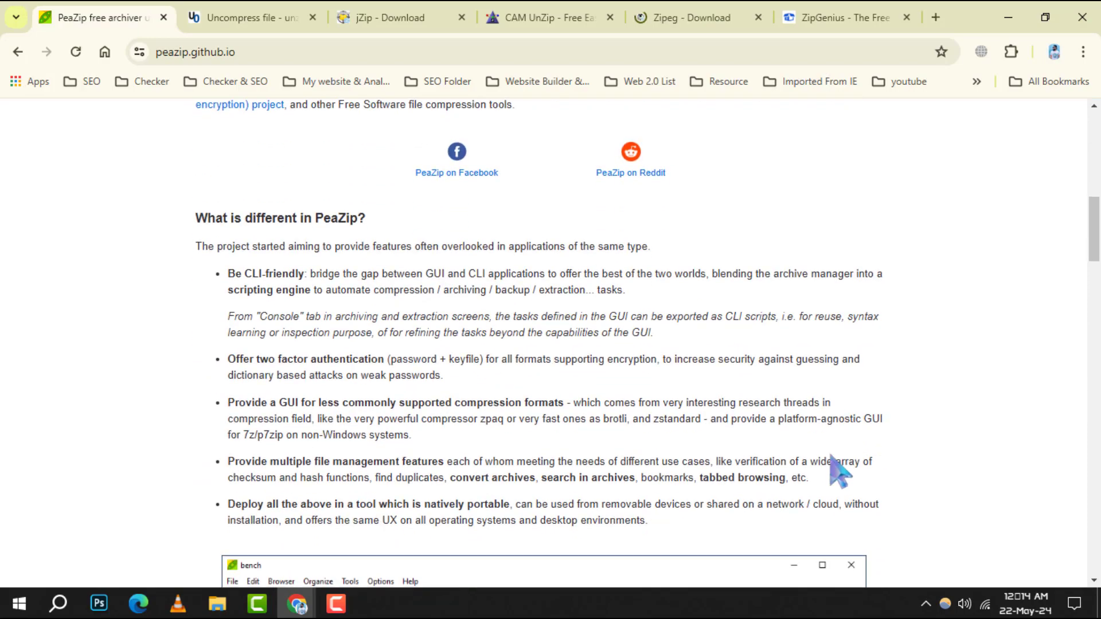
{"action": "scroll", "scroll_direction": "down", "scroll_amount": 3}
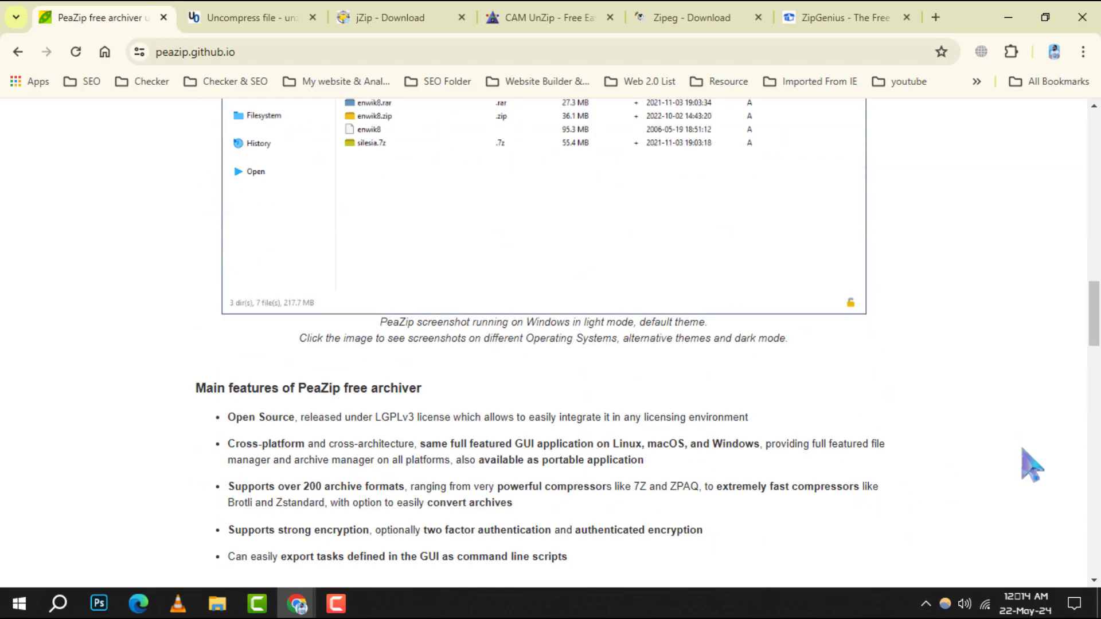
{"action": "scroll", "scroll_direction": "down", "scroll_amount": 3}
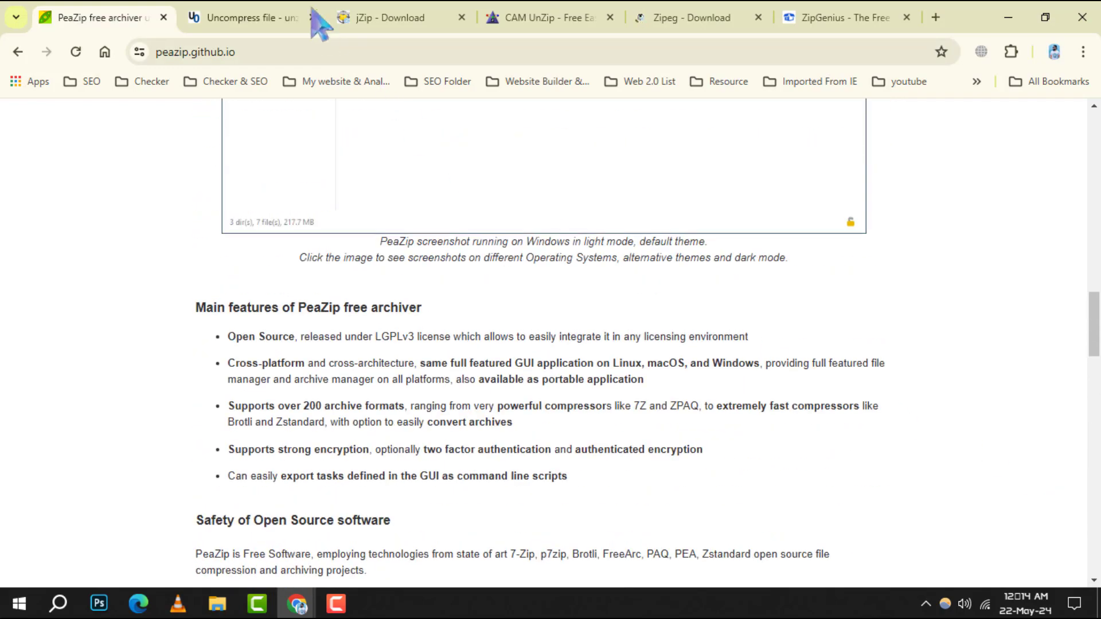
{"action": "left_click", "coordinate": [254, 18]}
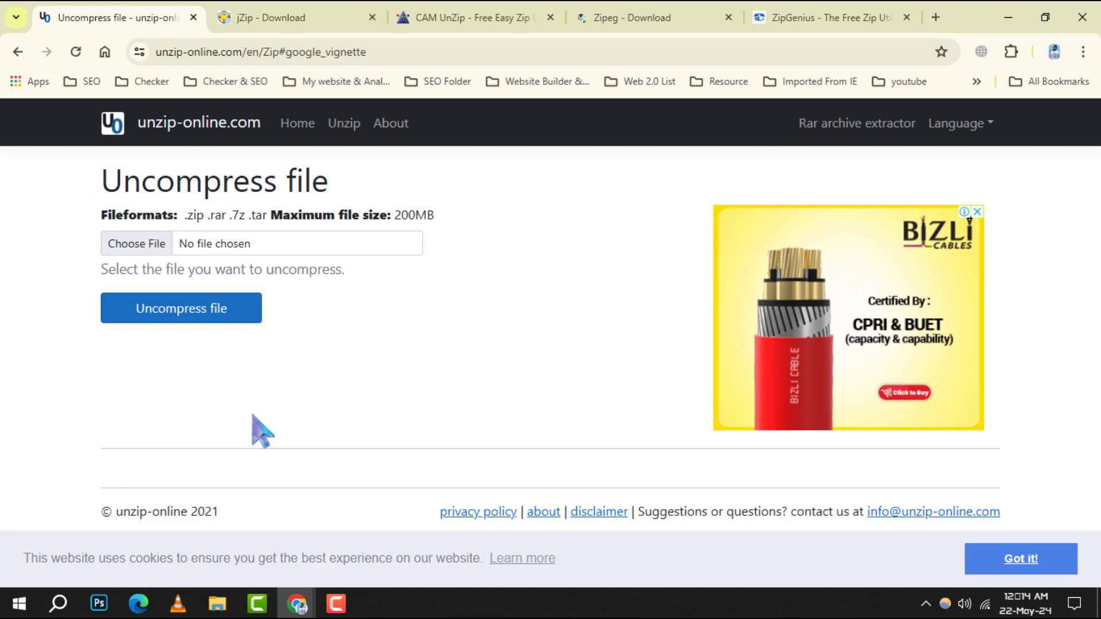
{"action": "mouse_move", "coordinate": [430, 401]}
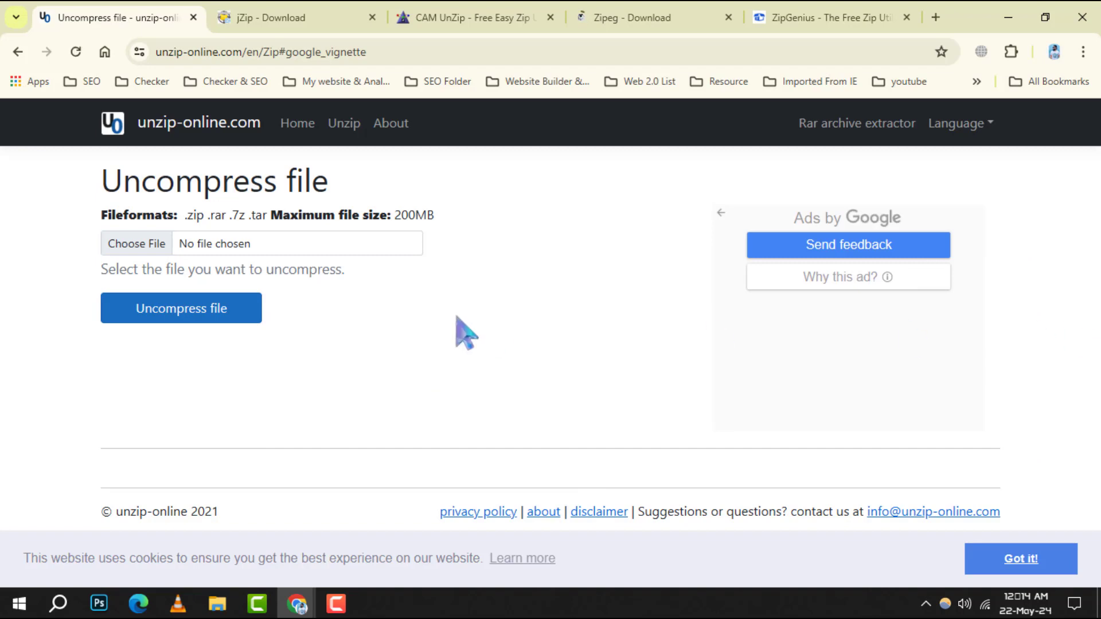
Step: Switch from unzip-online's Uncompress file page to the jZip download page on Softonic
{"action": "left_click", "coordinate": [276, 17]}
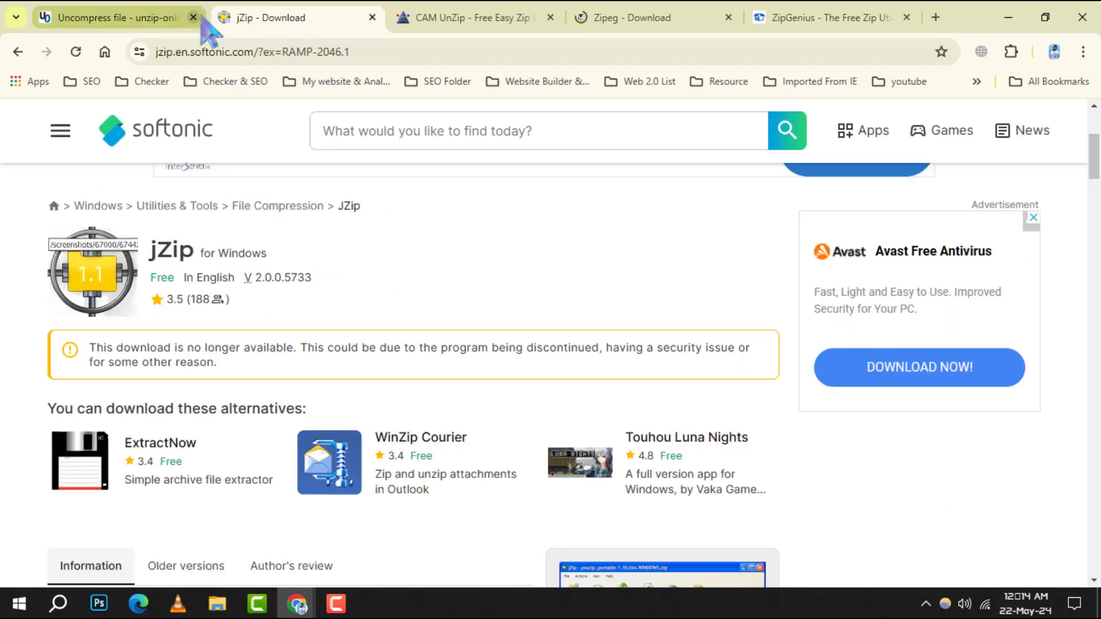
Step: Close unzip-online, review jZip's unavailable Softonic download, then switch to CAM UnZip
{"action": "left_click", "coordinate": [194, 18]}
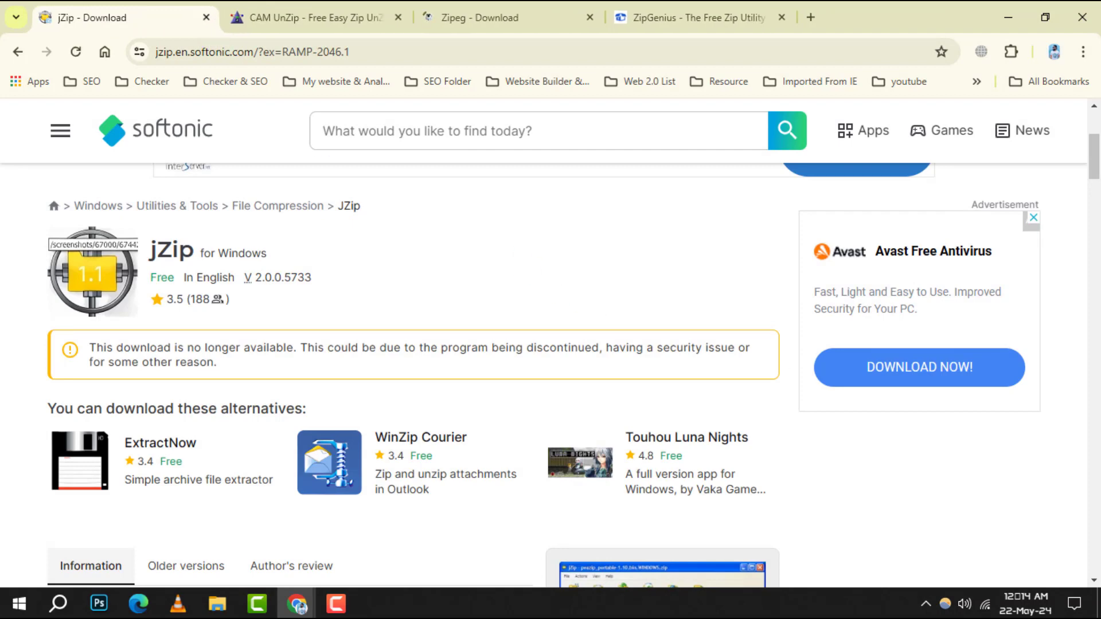
{"action": "left_click", "coordinate": [1032, 218]}
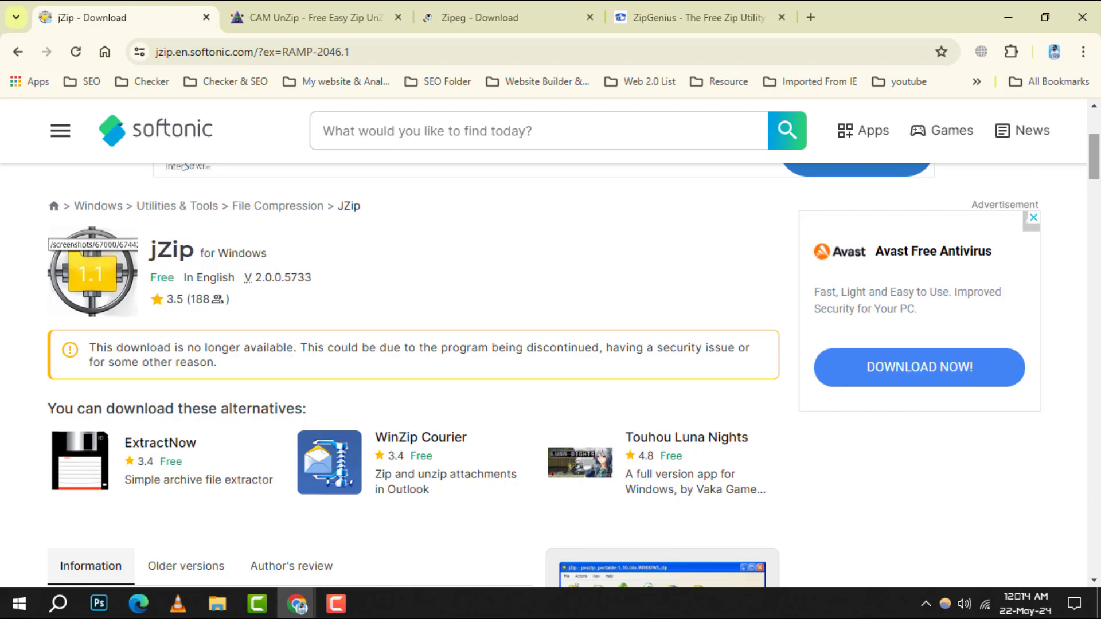
{"action": "scroll", "scroll_direction": "down", "scroll_amount": 3}
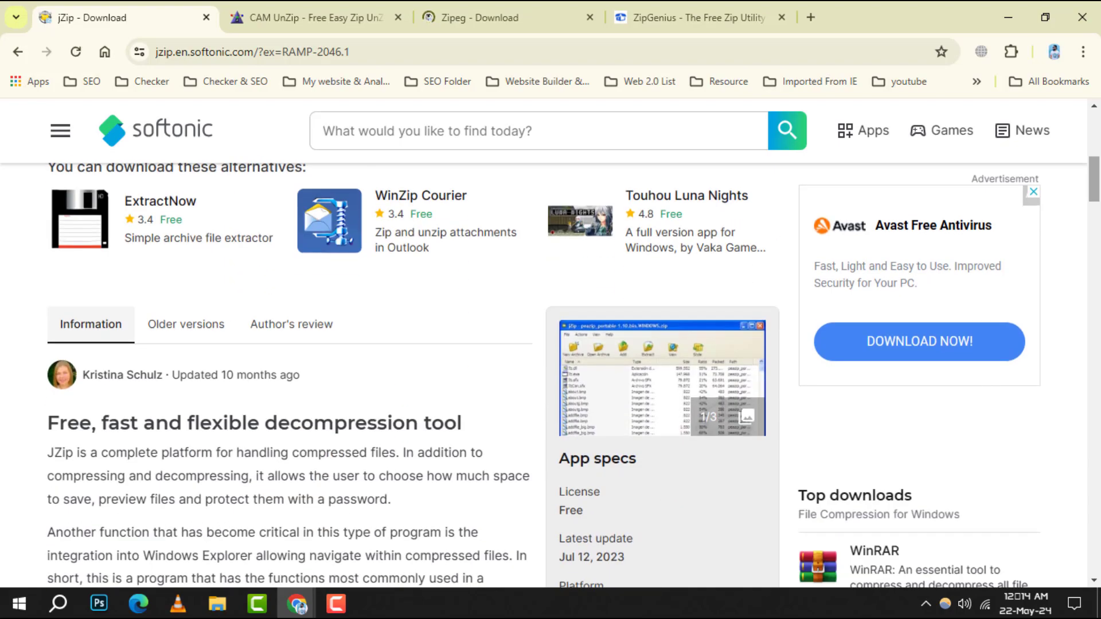
{"action": "scroll", "scroll_direction": "down", "scroll_amount": 3}
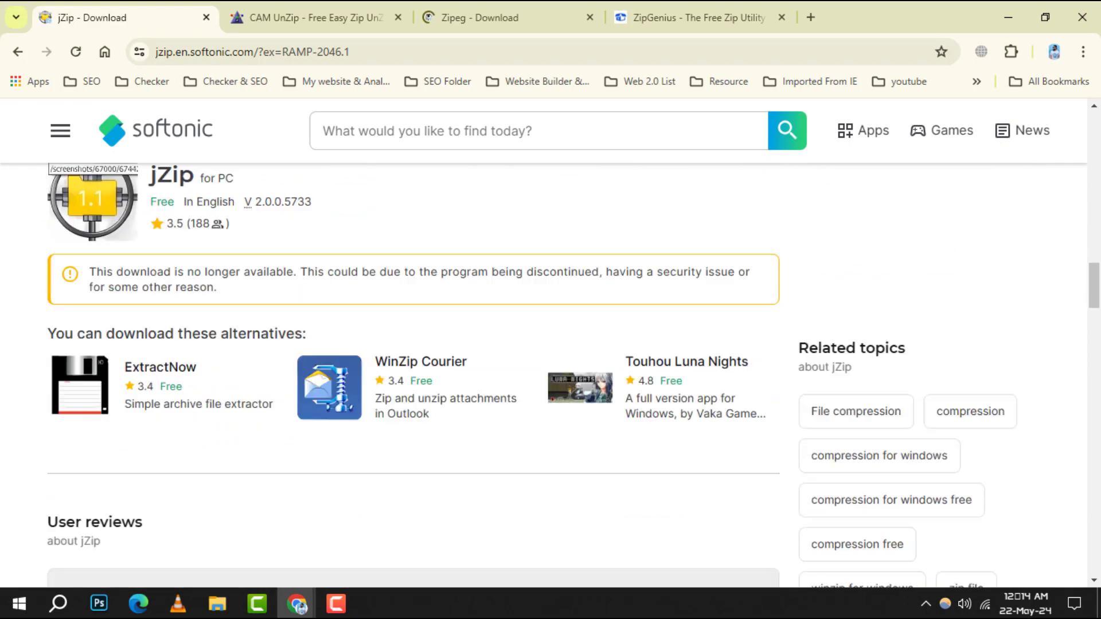
{"action": "left_click", "coordinate": [319, 16]}
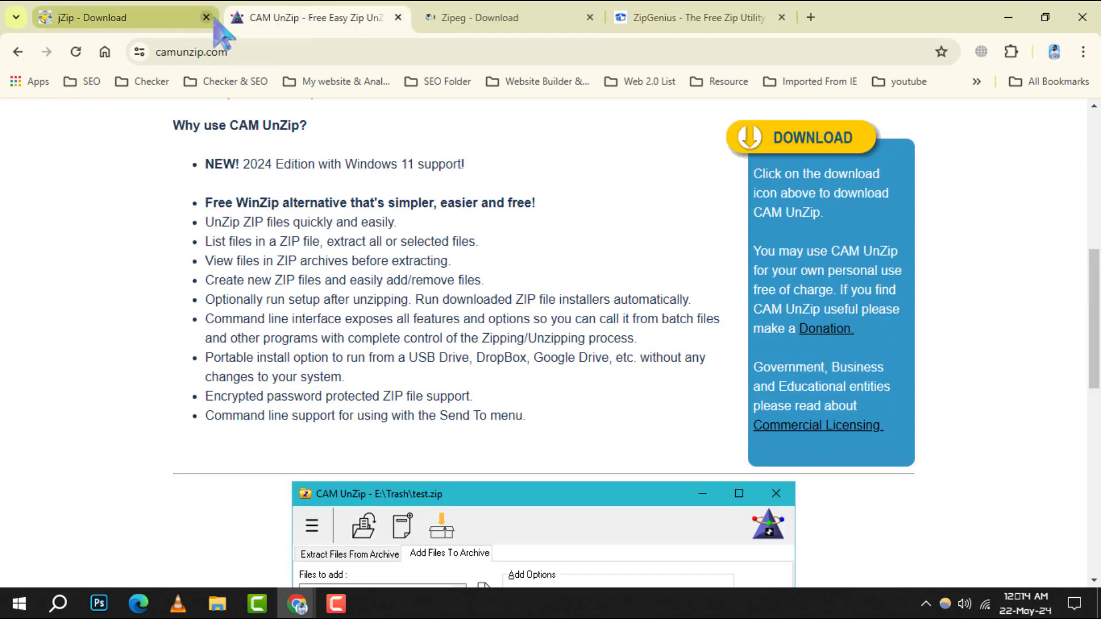
Step: Close jZip, review CAM UnZip's feature list and screenshot, then close CAM UnZip
{"action": "left_click", "coordinate": [205, 18]}
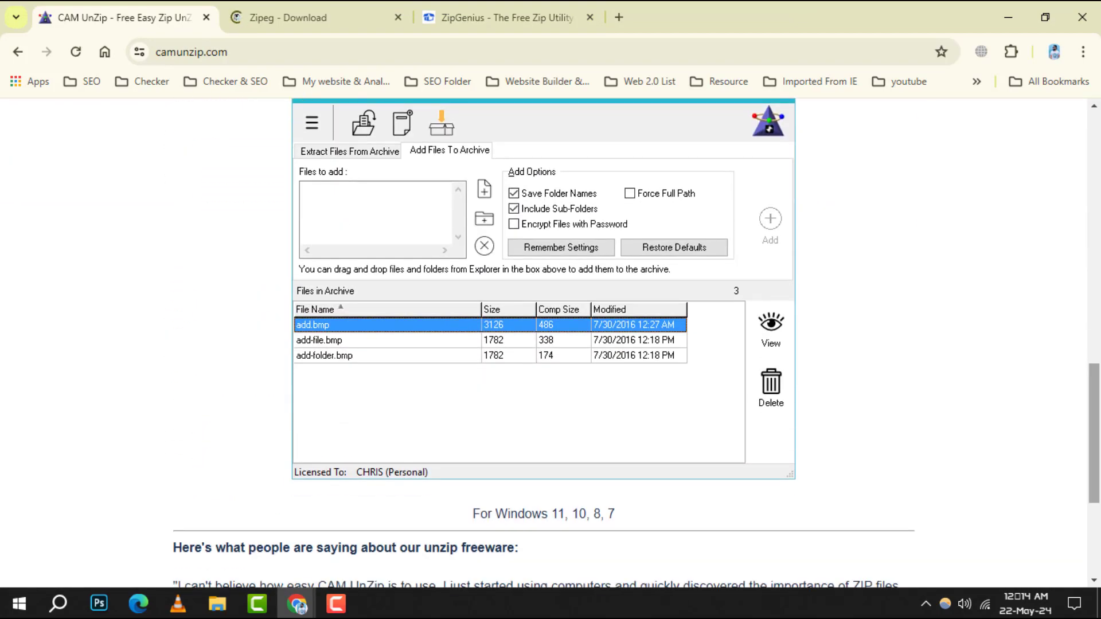
{"action": "scroll", "scroll_direction": "down", "scroll_amount": 3}
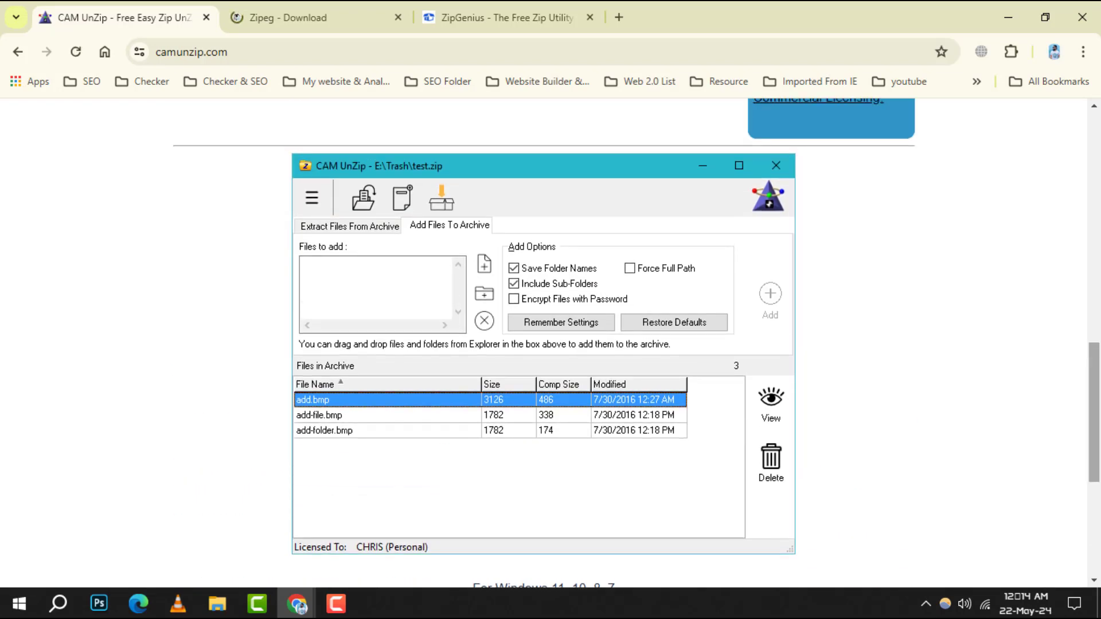
{"action": "left_click", "coordinate": [302, 17]}
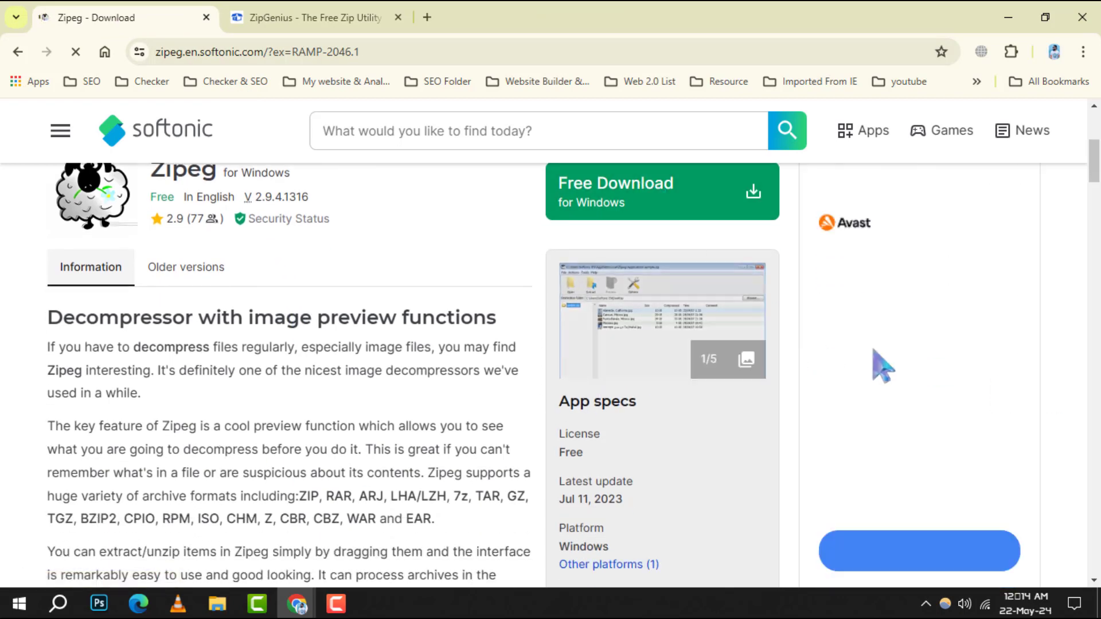
{"action": "scroll", "scroll_direction": "down", "scroll_amount": 3}
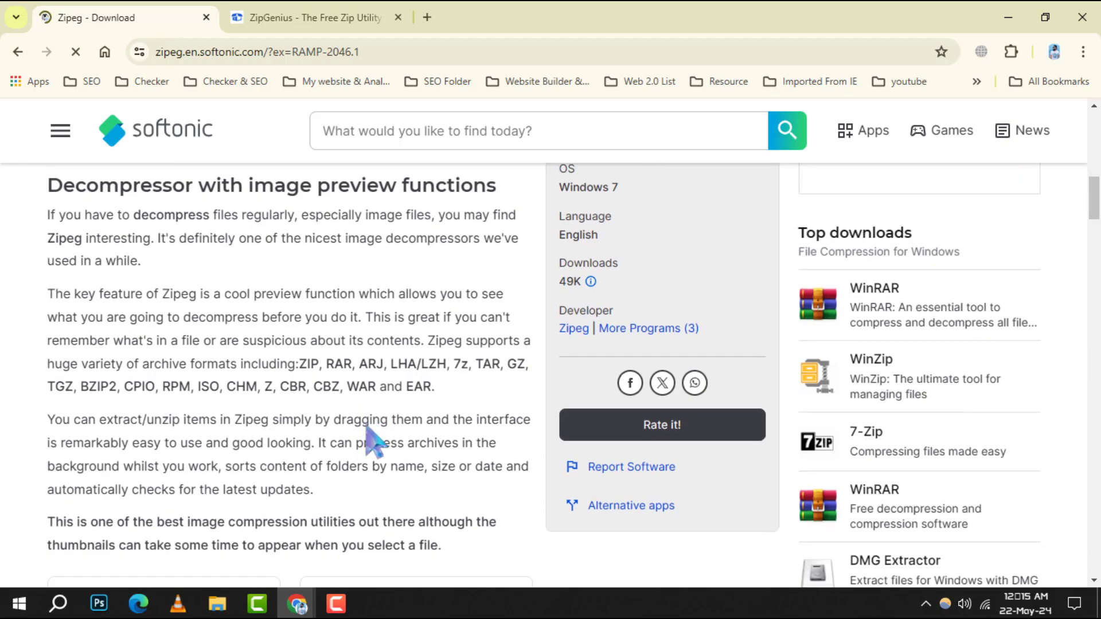
{"action": "scroll", "scroll_direction": "down", "scroll_amount": 3}
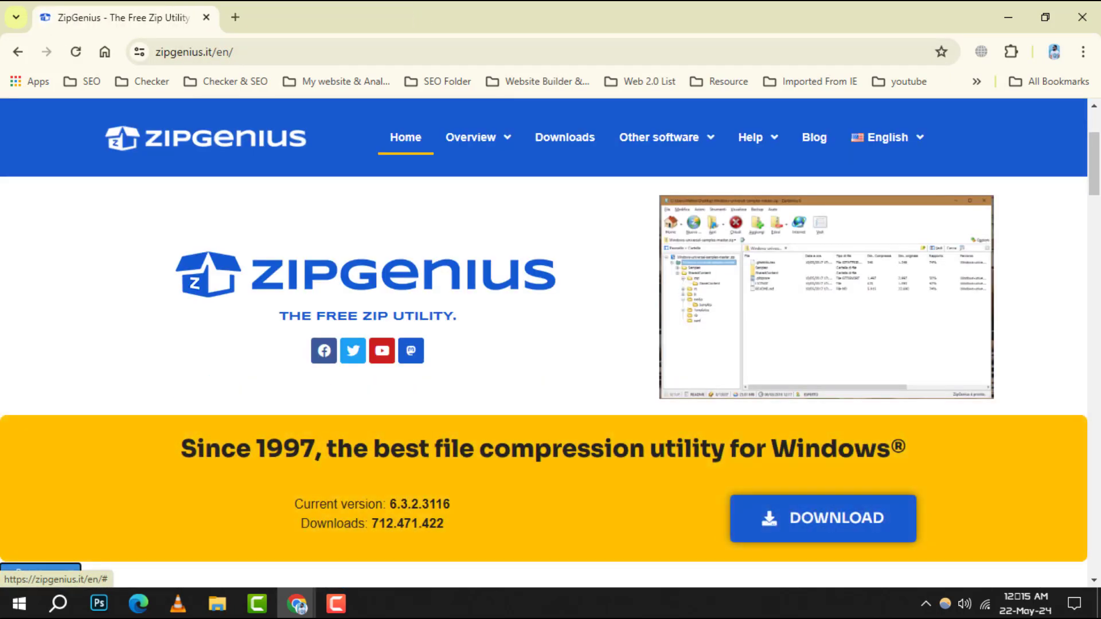
Step: Scroll the ZipGenius homepage down to its Discover ZipGenius section
{"action": "scroll", "scroll_direction": "down", "scroll_amount": 3}
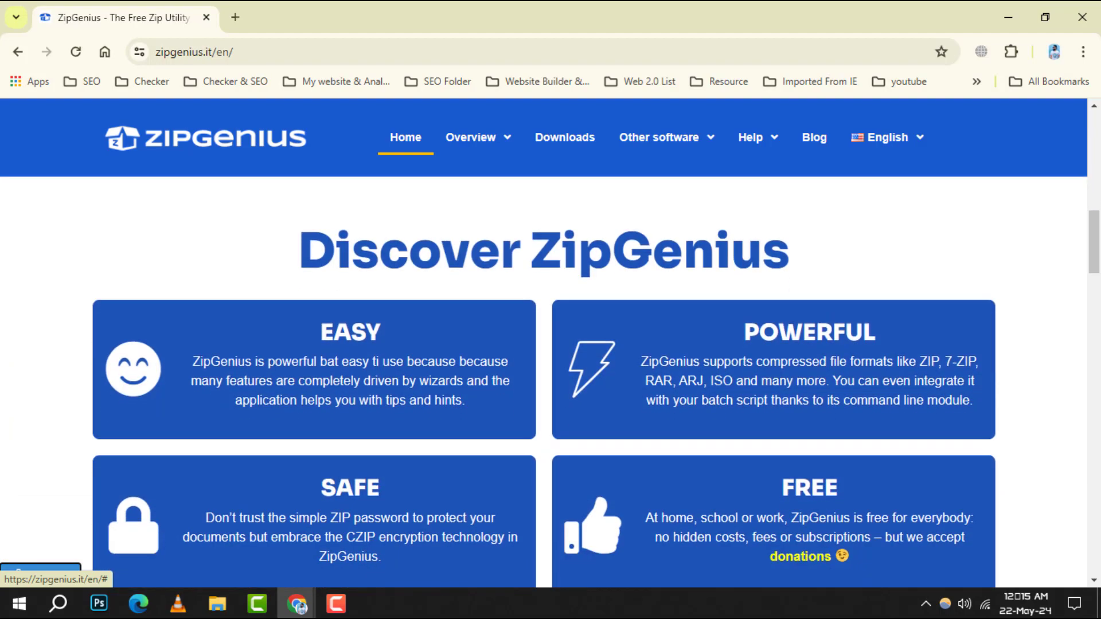